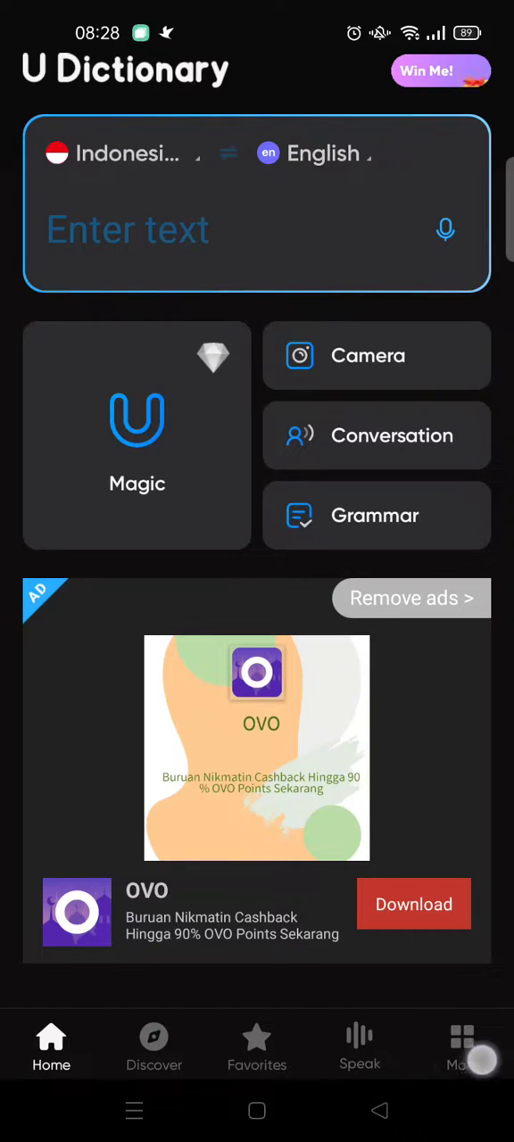
Navigate from the Me tab through Settings to the Magic Translate settings page.
left_click(462, 1044)
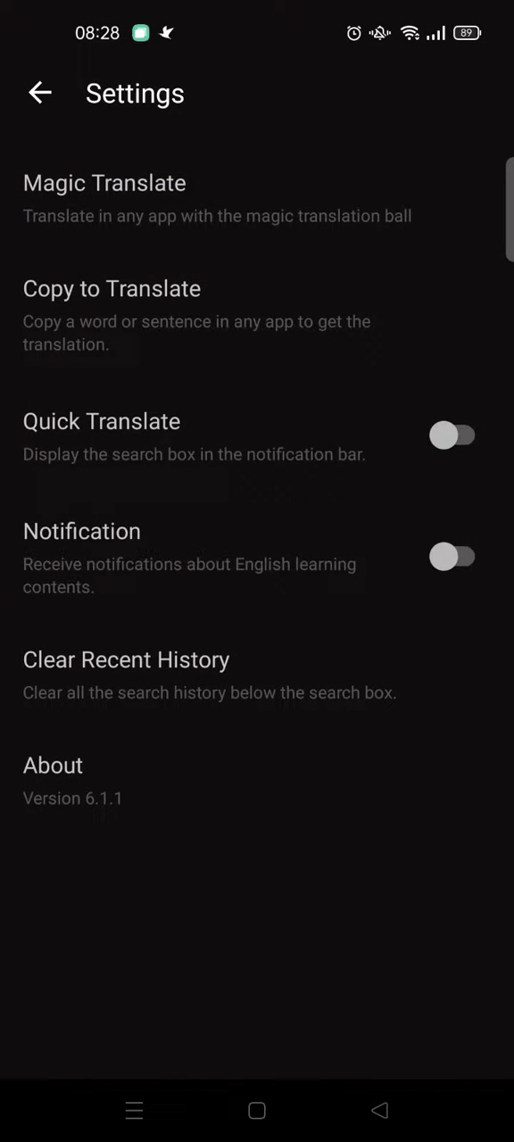
left_click(103, 182)
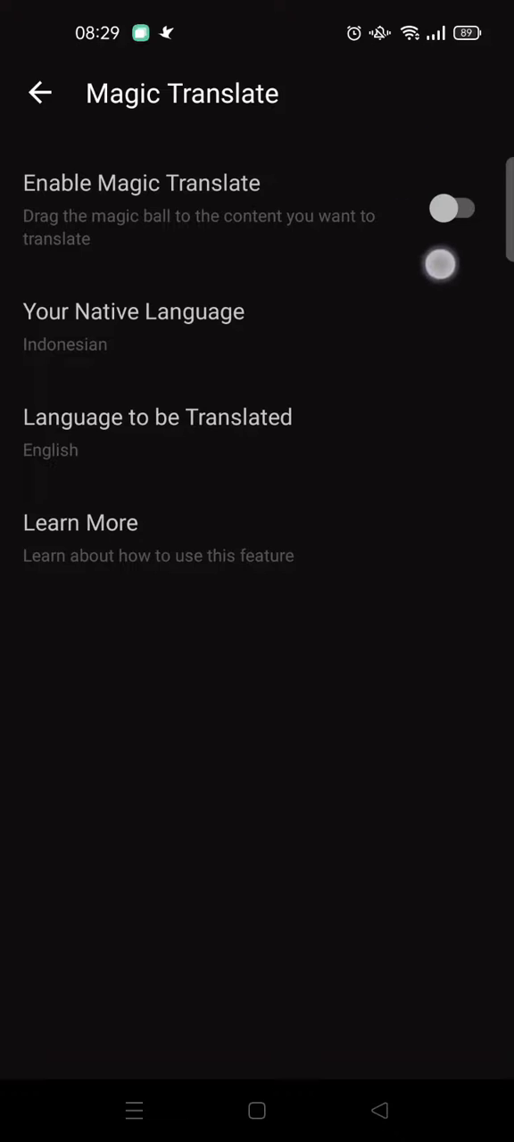
Switch Enable Magic Translate on, answer YES to Use Screen Translate and START NOW for screen capture.
left_click(455, 207)
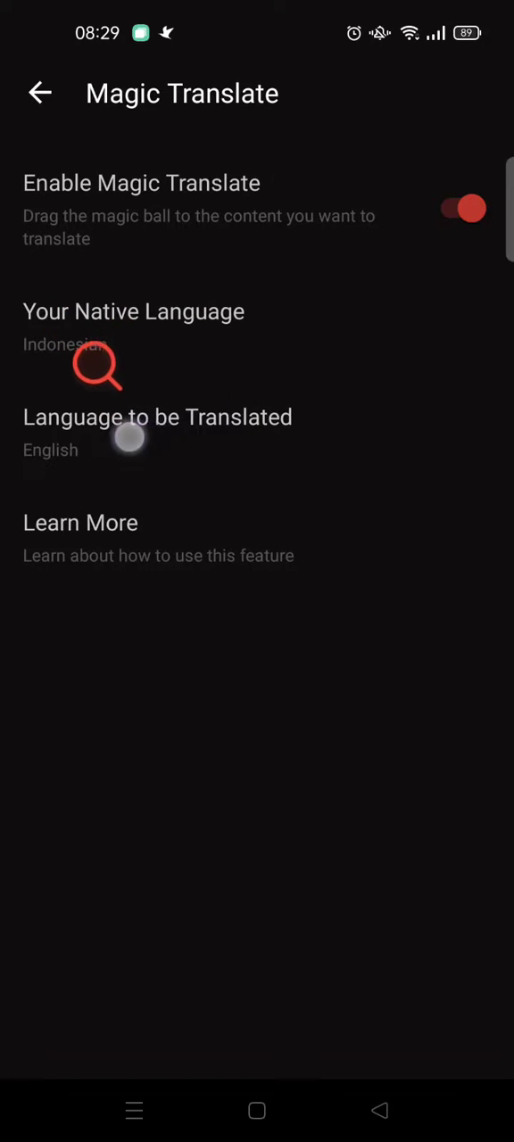
left_click(462, 207)
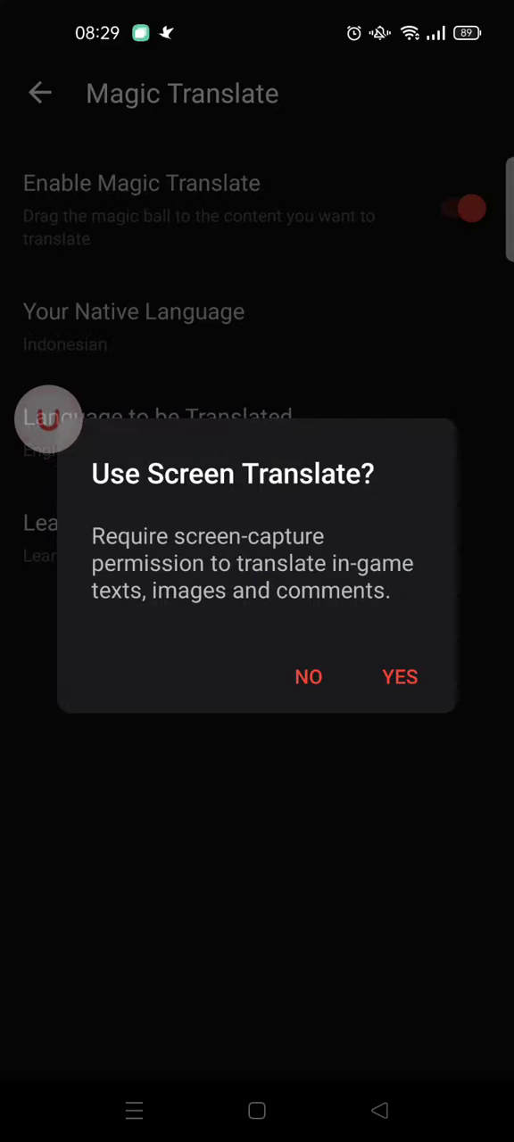
left_click(400, 677)
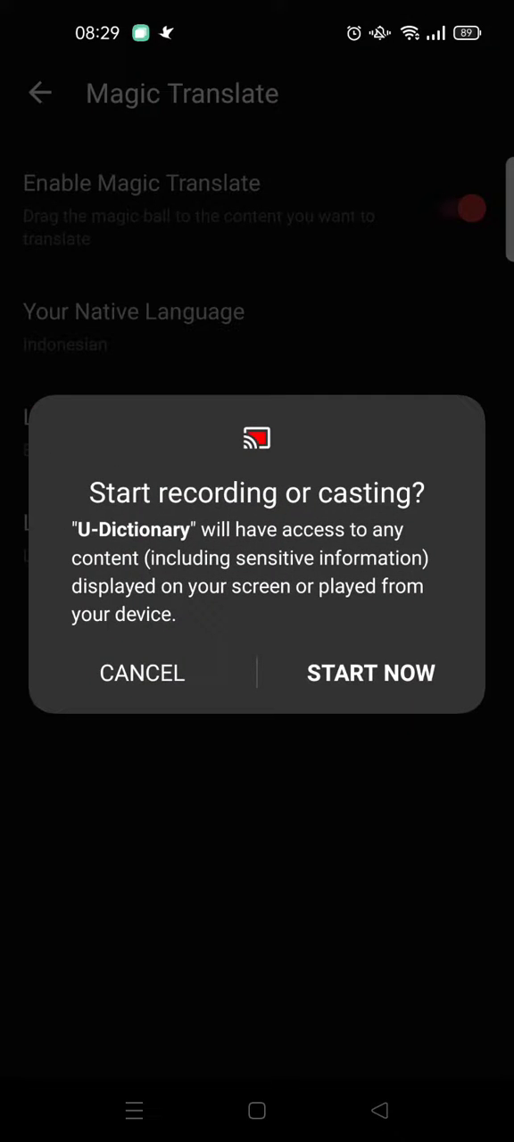
left_click(371, 672)
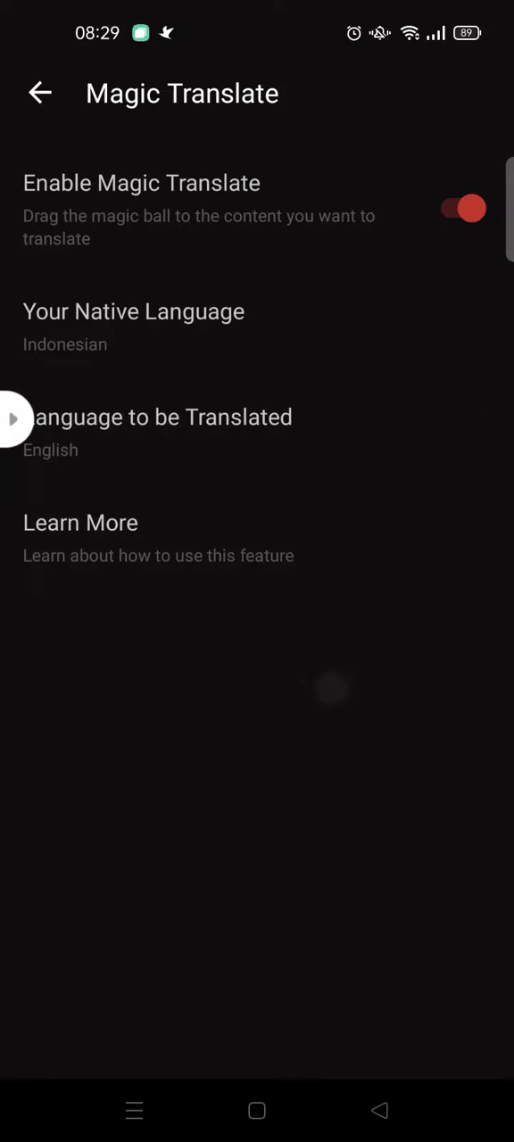